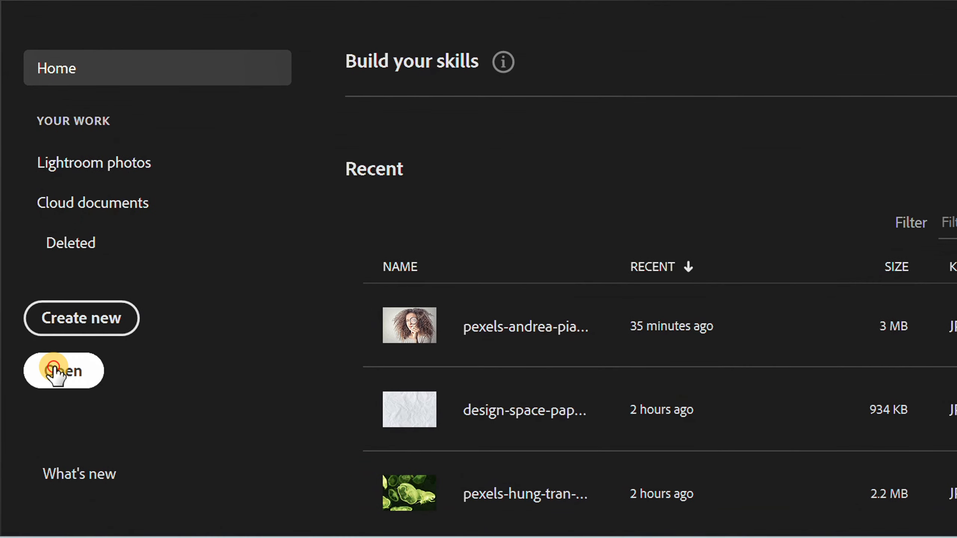
Open the pexels-andrea-piacquadio photo of the curly-haired woman with a magnifying glass.
left_click(64, 370)
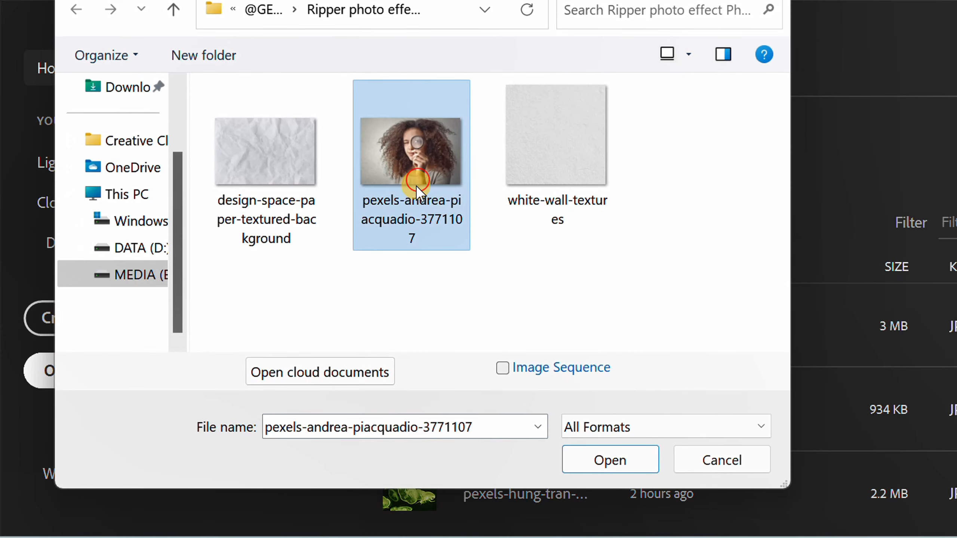
left_click(610, 458)
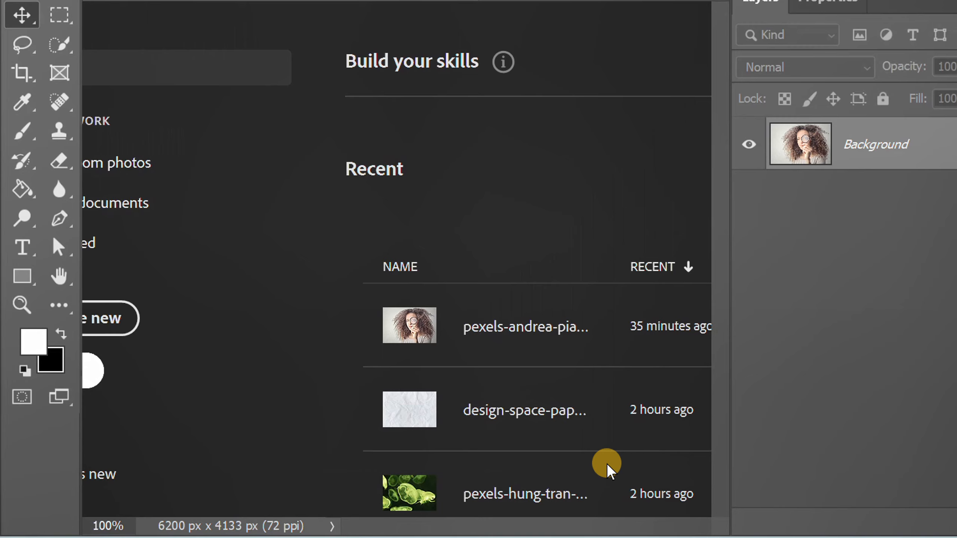
double_click(409, 325)
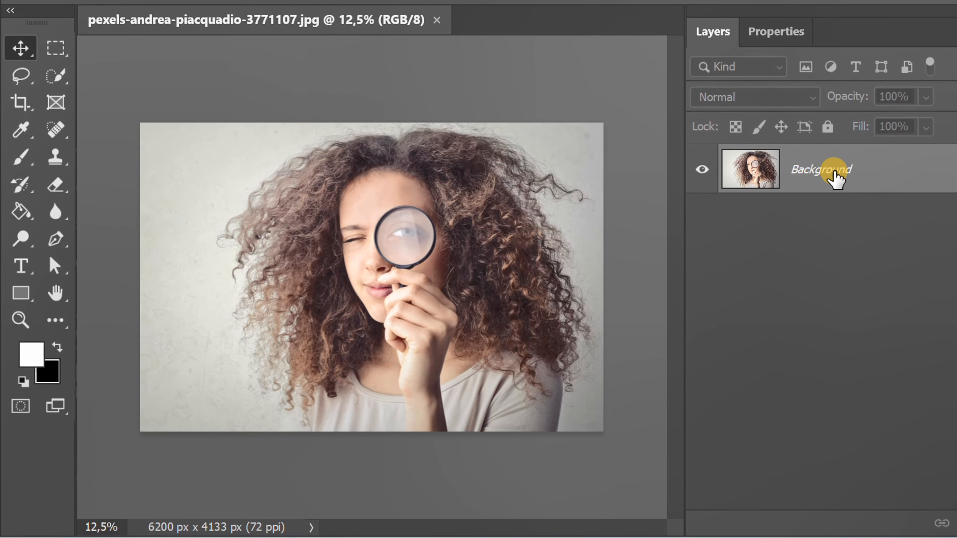
Duplicate the Background layer with Ctrl+J and convert the copy to Black & White.
key("ctrl+j")
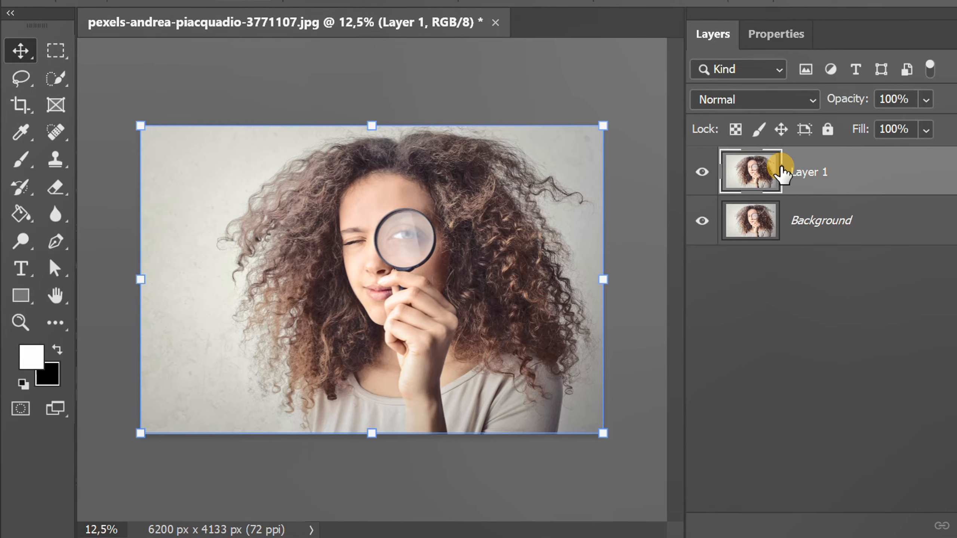
left_click(120, 12)
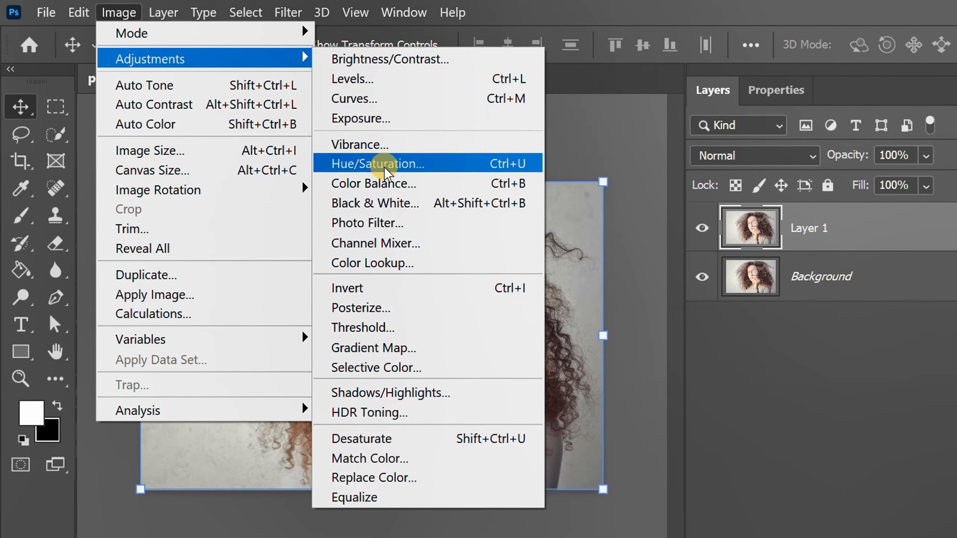
left_click(375, 203)
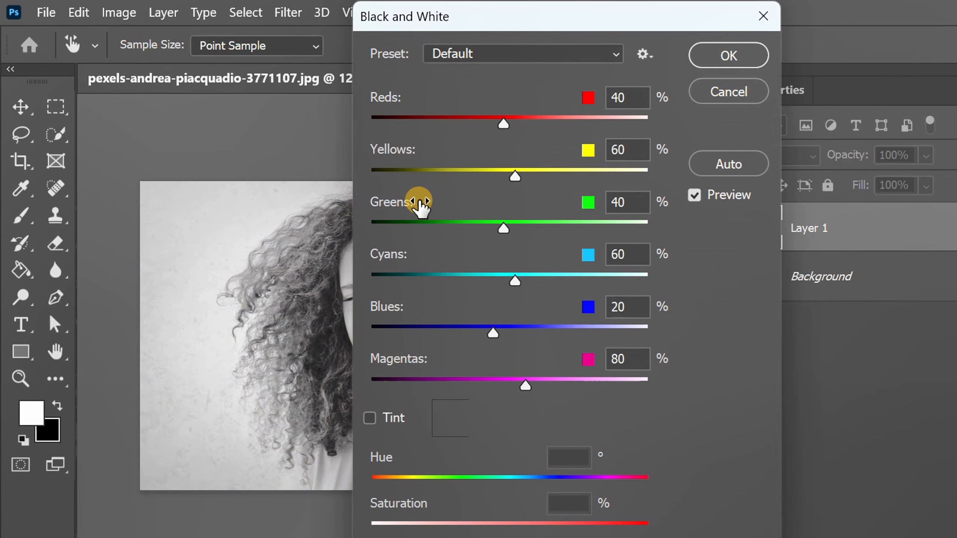
left_click(727, 163)
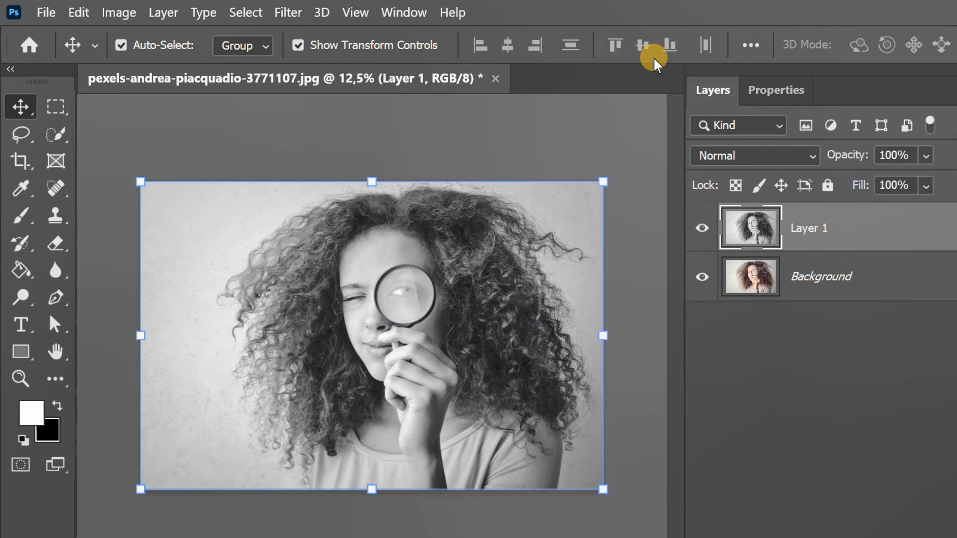
Apply a Levels adjustment with the midtone slider at 0.50 to darken the black-and-white layer.
left_click(118, 12)
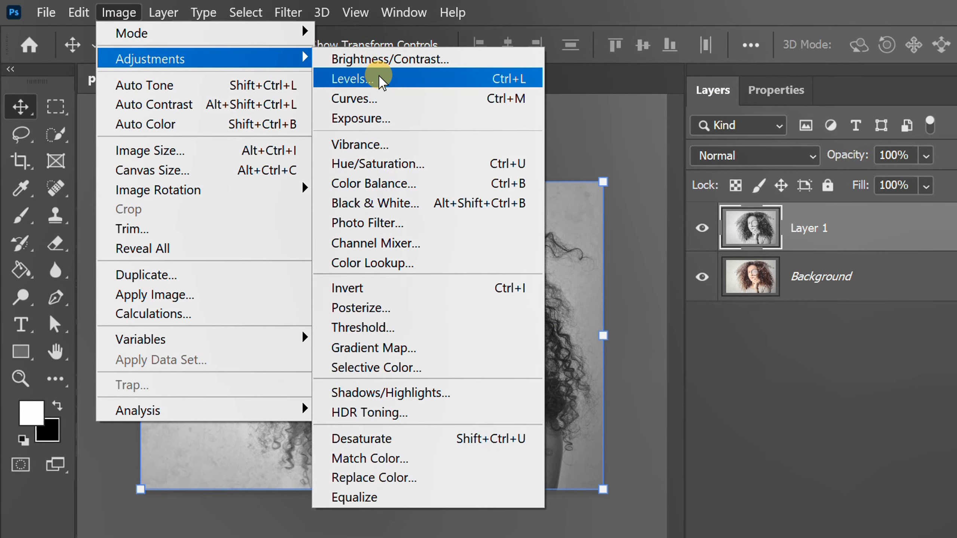
left_click(348, 78)
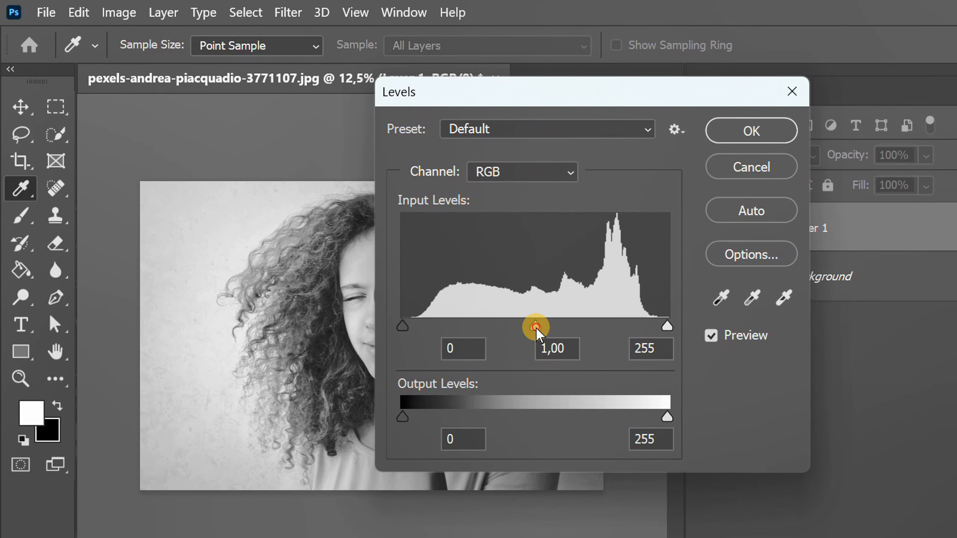
left_click_drag(536, 325, 584, 334)
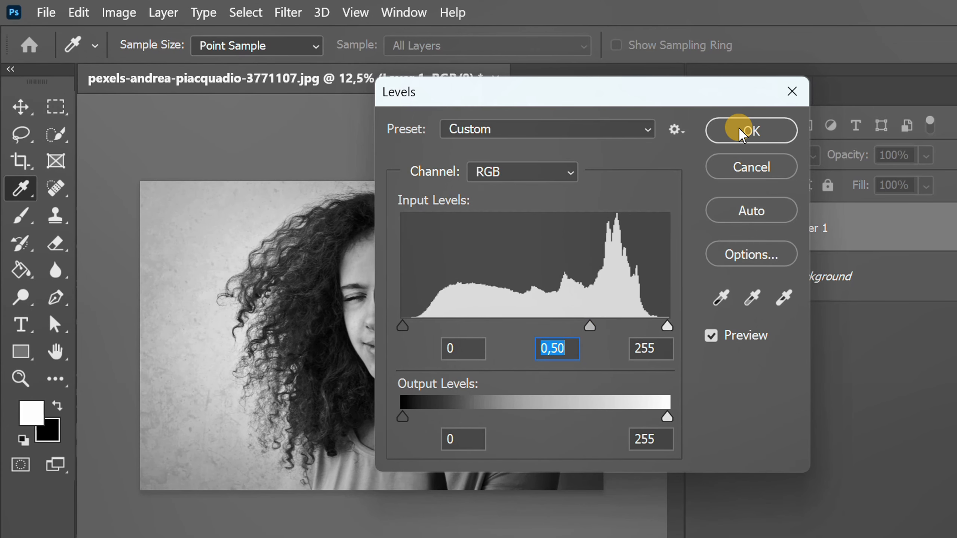
left_click(749, 131)
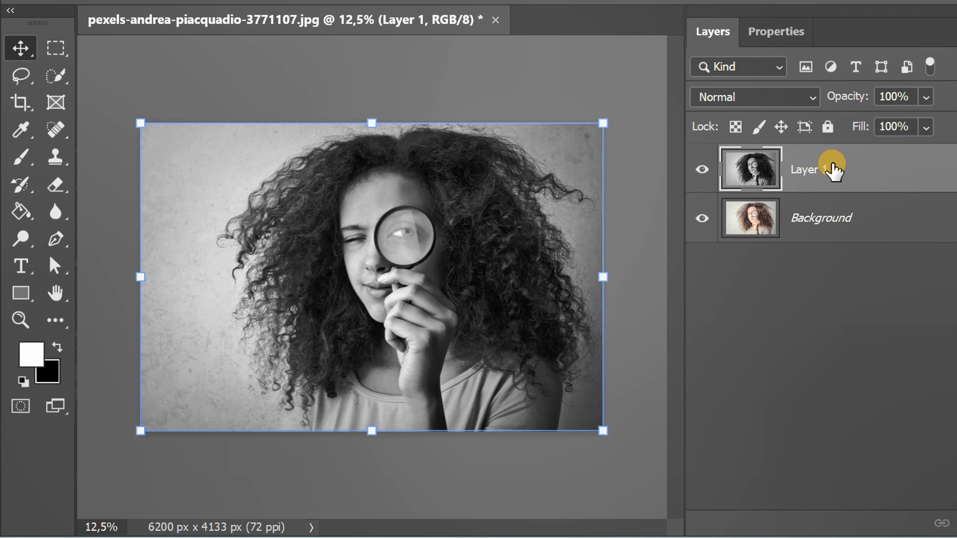
Duplicate the layer, rename the copies 'ripped 1' and 'ripped 2', hide ripped 2 and select ripped 1.
key("ctrl+j")
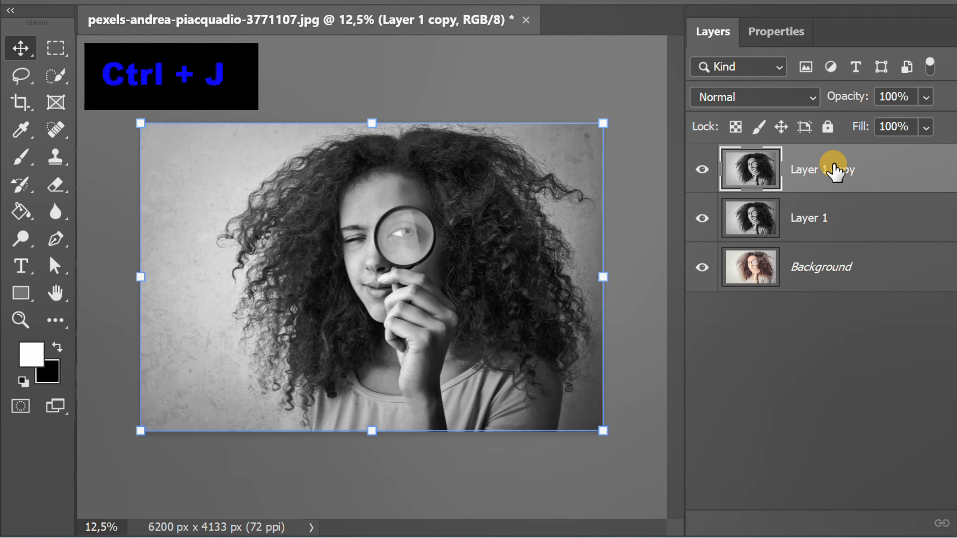
double_click(822, 169)
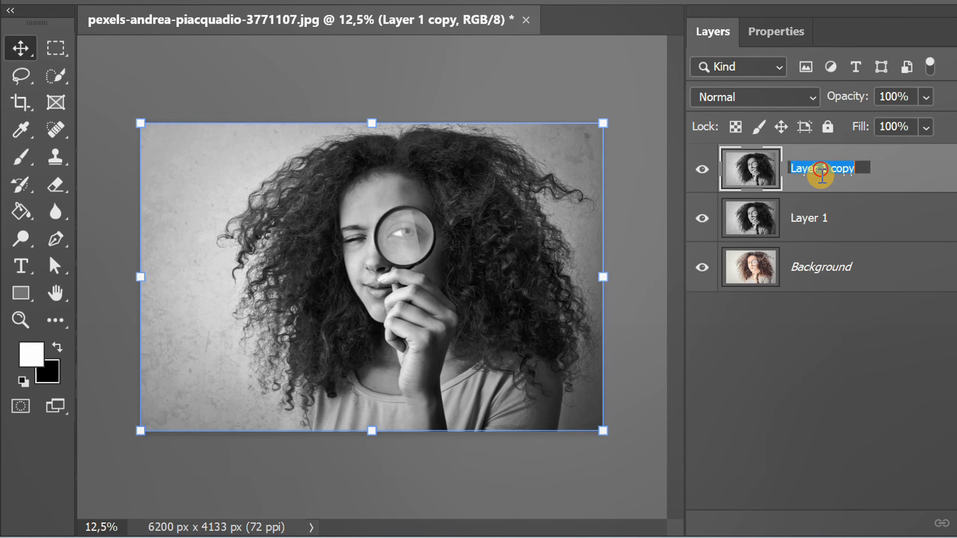
type("ripped 1")
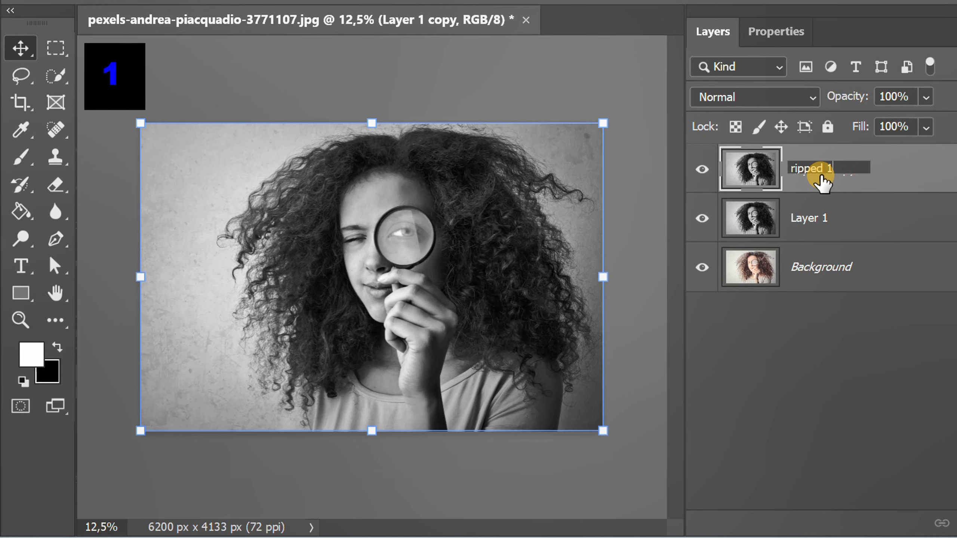
double_click(808, 218)
type("ripped 2")
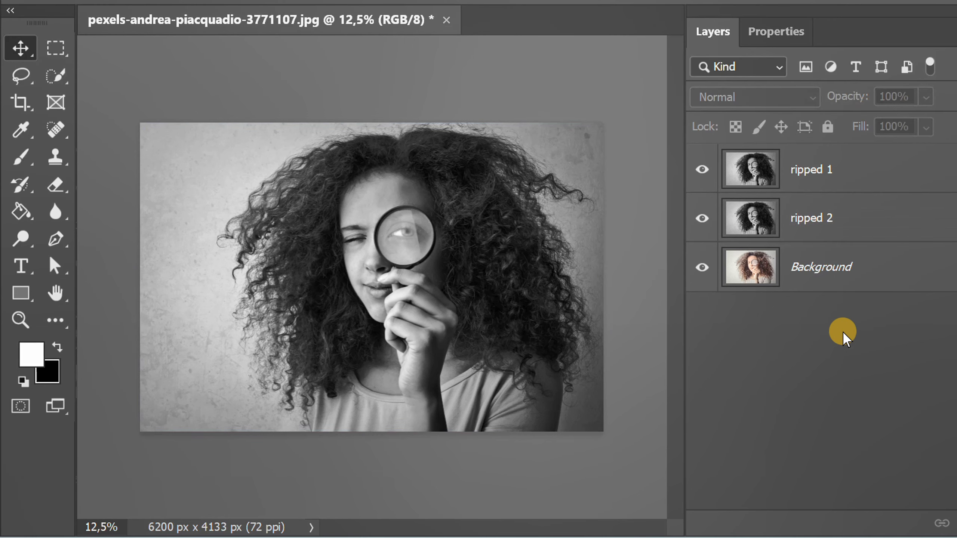
left_click(700, 218)
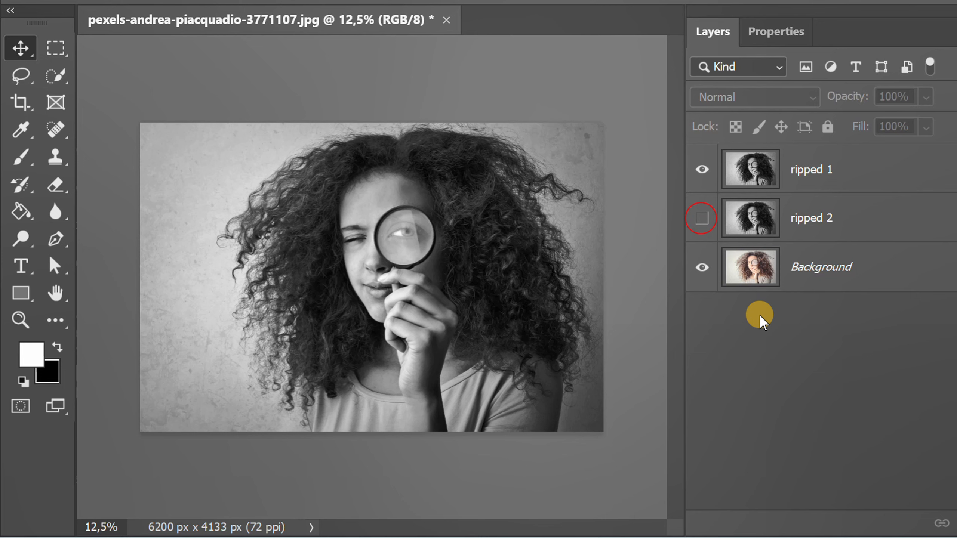
left_click(701, 217)
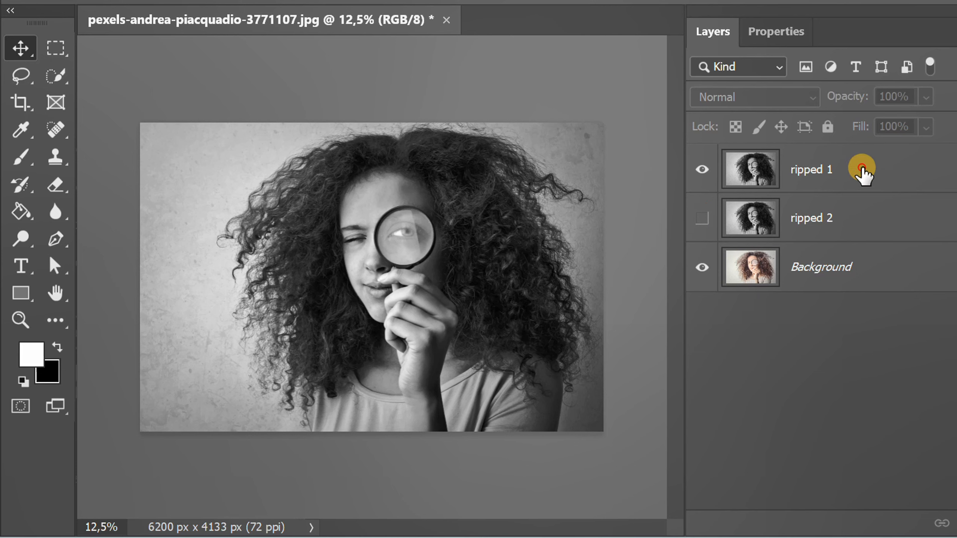
Mask ripped 1 to a jagged Lasso tear across the top of the photo and add an empty layer.
left_click(811, 168)
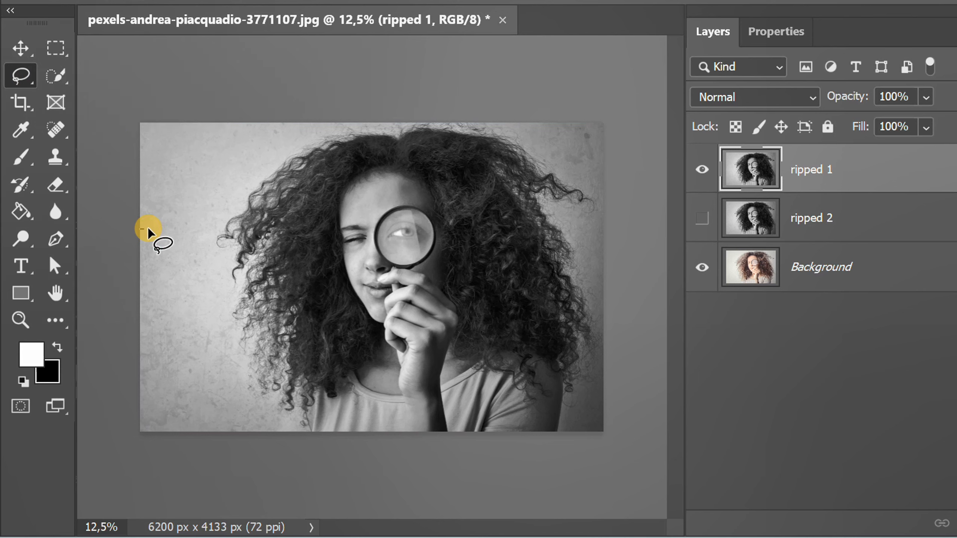
left_click_drag(150, 231, 333, 198)
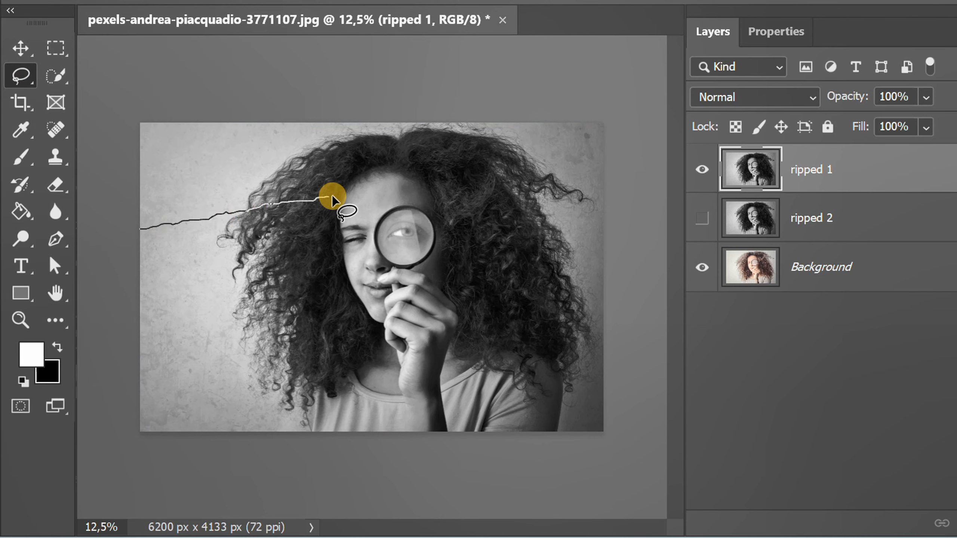
left_click_drag(333, 198, 528, 128)
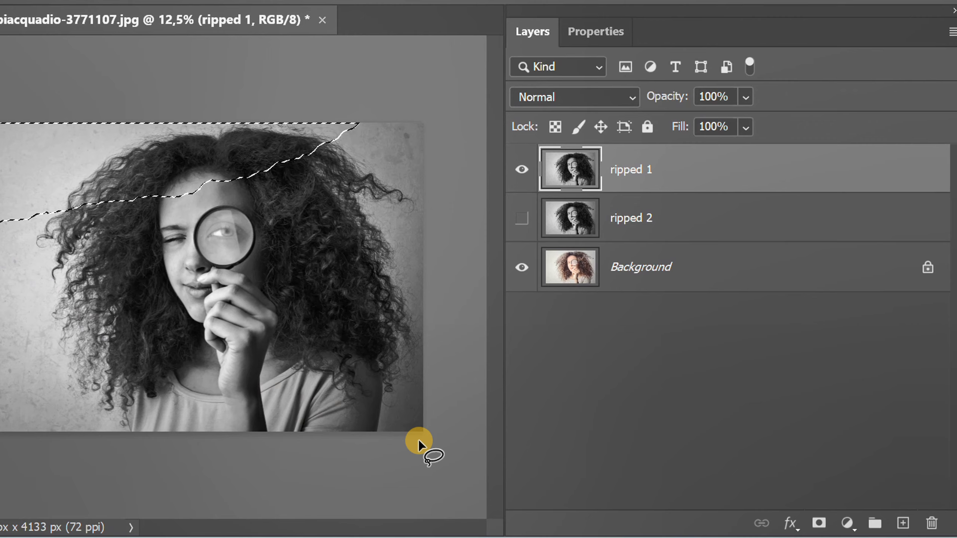
left_click(809, 523)
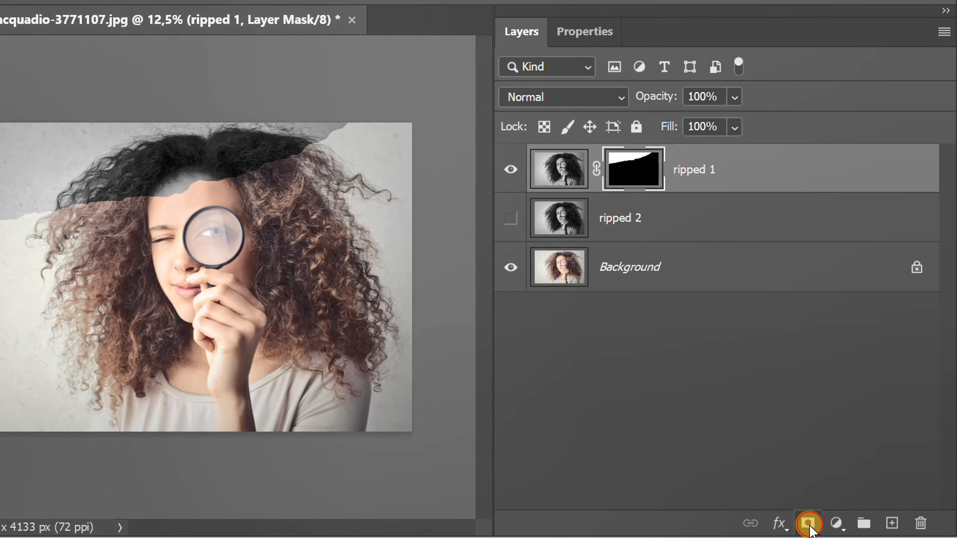
left_click(892, 523)
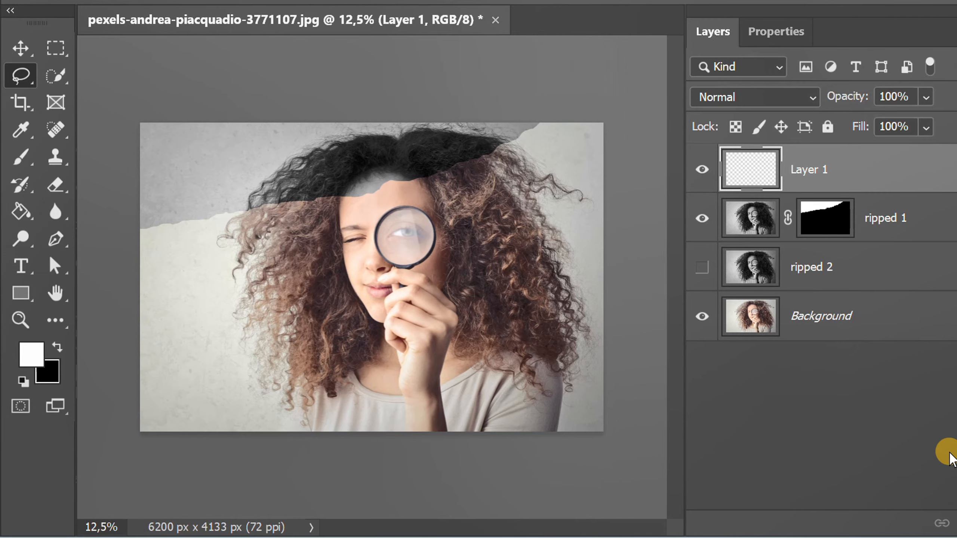
Load the torn mask as a selection, fill the new layer white with the Paint Bucket, then deselect.
left_click(824, 218)
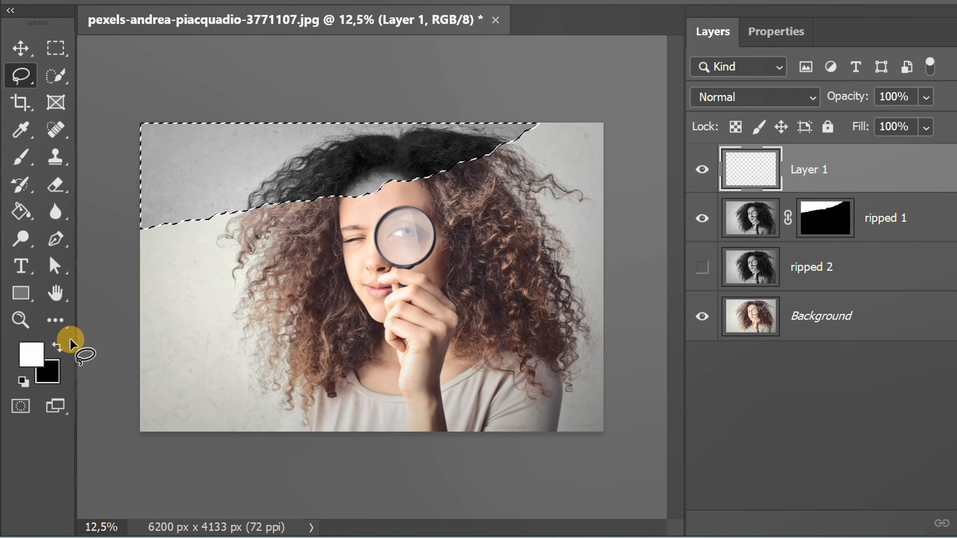
left_click(20, 211)
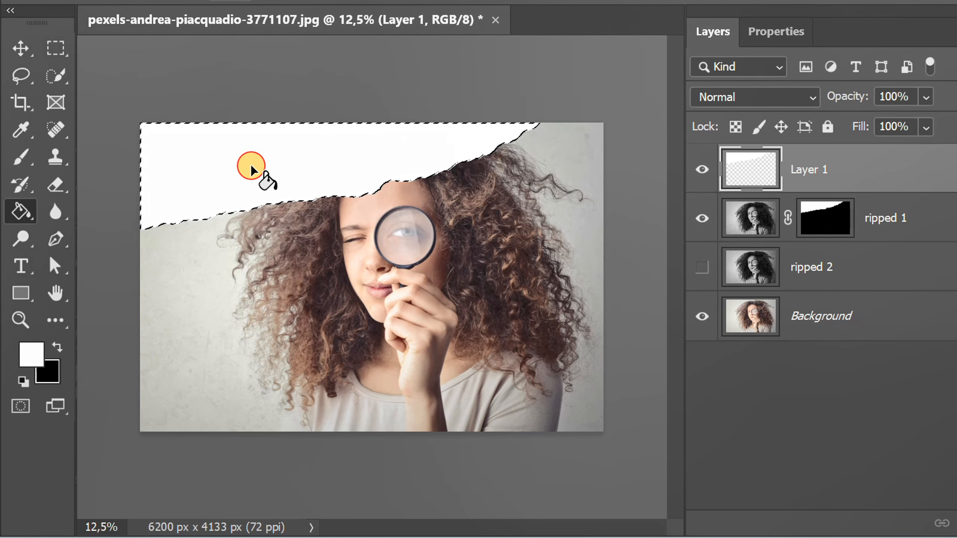
key("Ctrl+d")
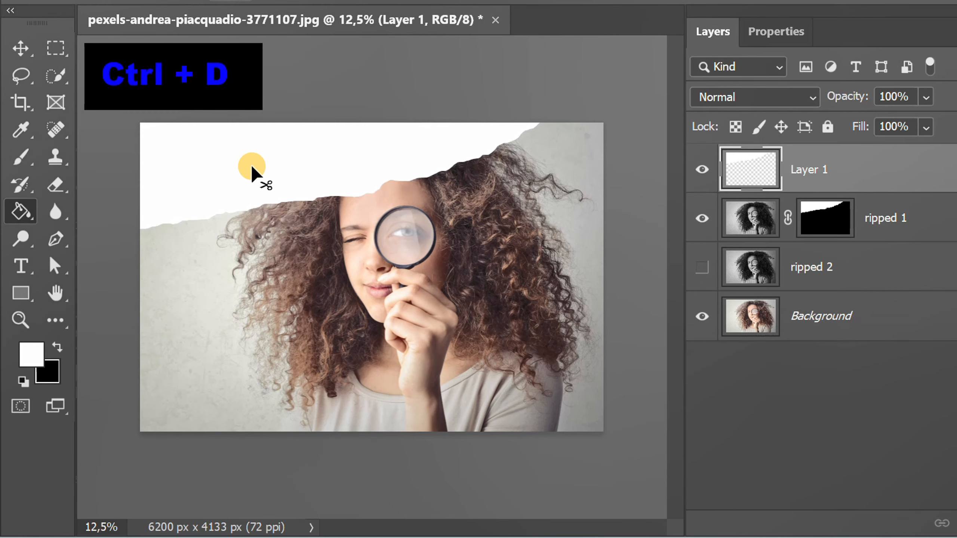
key("ctrl+d")
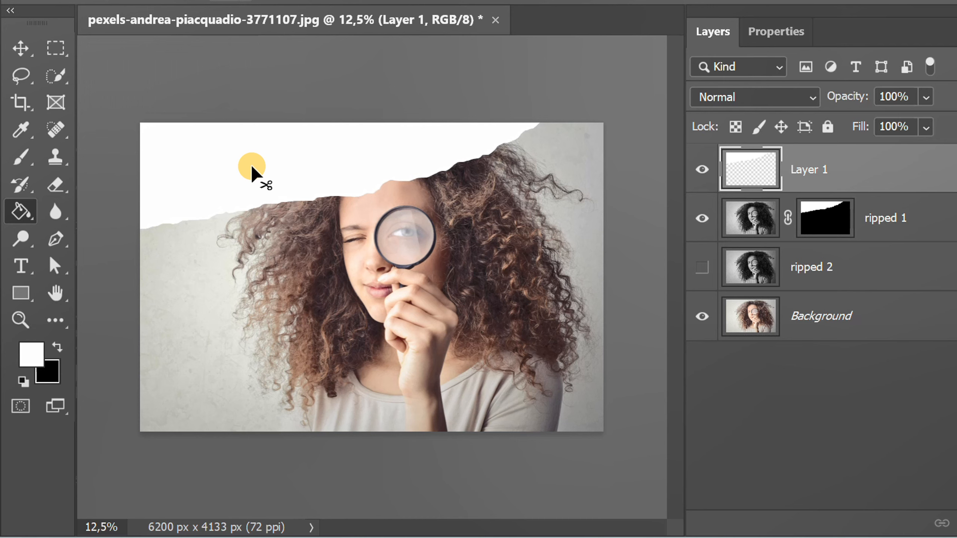
left_click(21, 48)
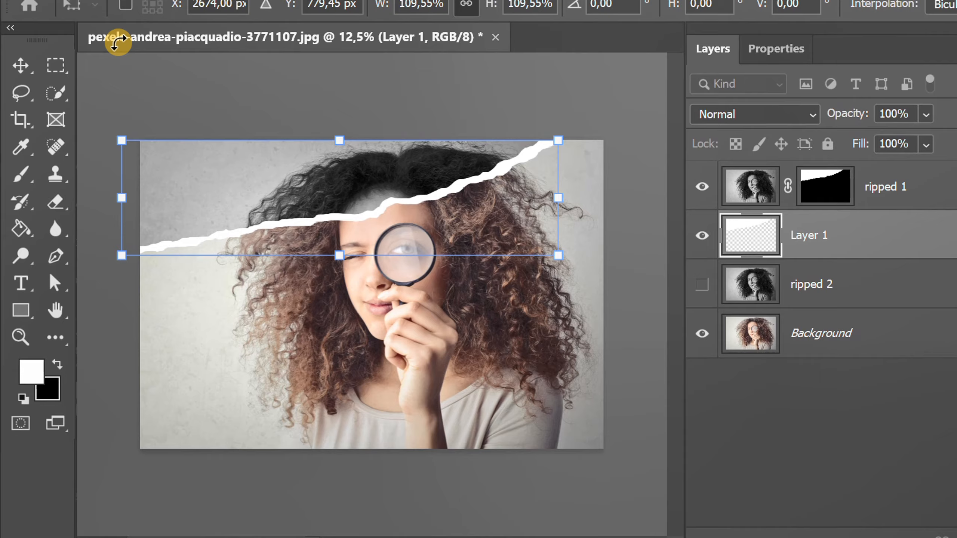
Warp the white strip via Edit > Transform > Warp so its edge follows the upper tear.
left_click(78, 12)
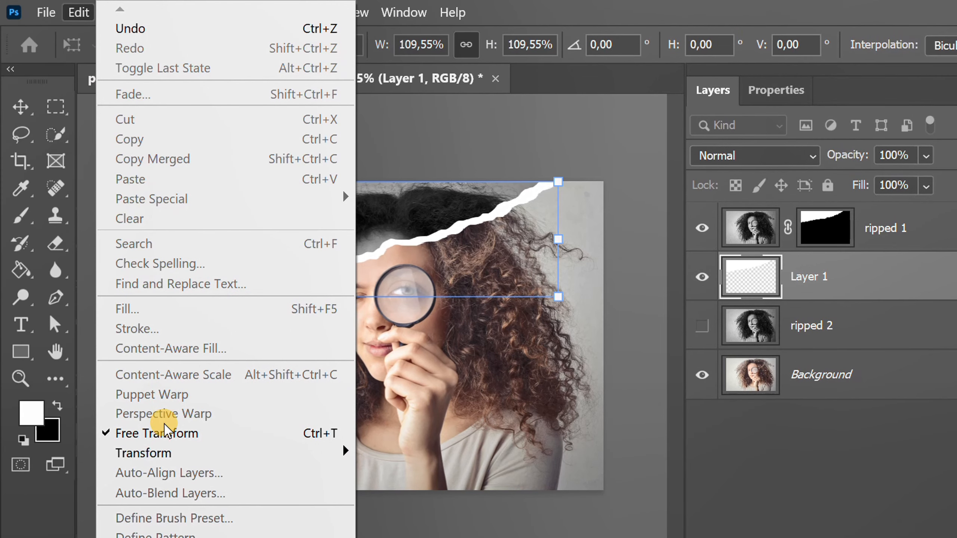
left_click(143, 453)
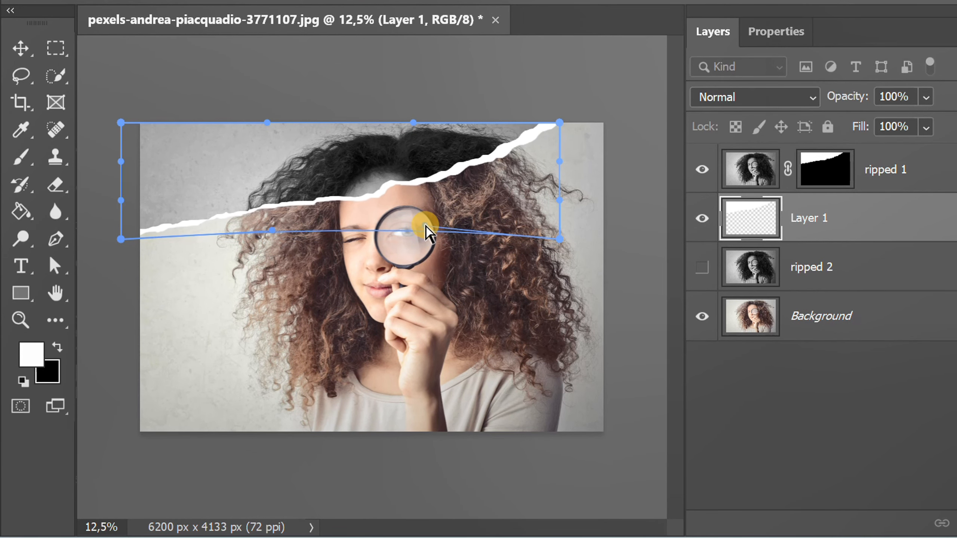
left_click_drag(426, 231, 570, 119)
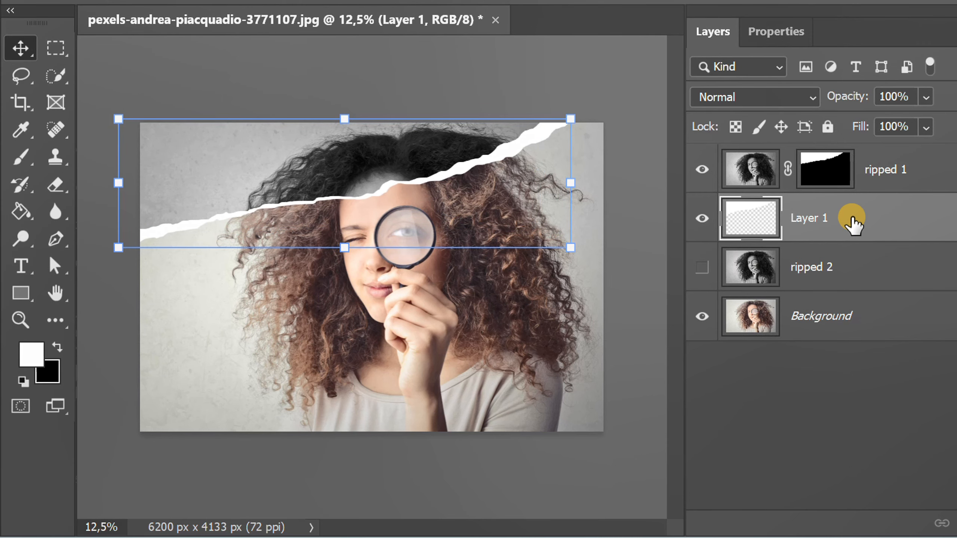
Add a Drop Shadow to the white strip layer at 110°, distance 25 px, size 100 px.
double_click(809, 218)
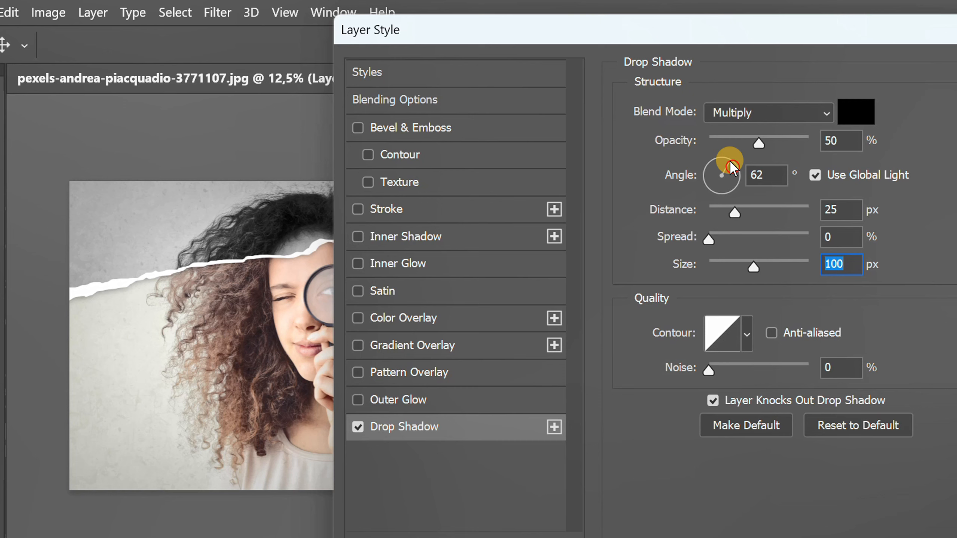
left_click_drag(733, 166, 724, 160)
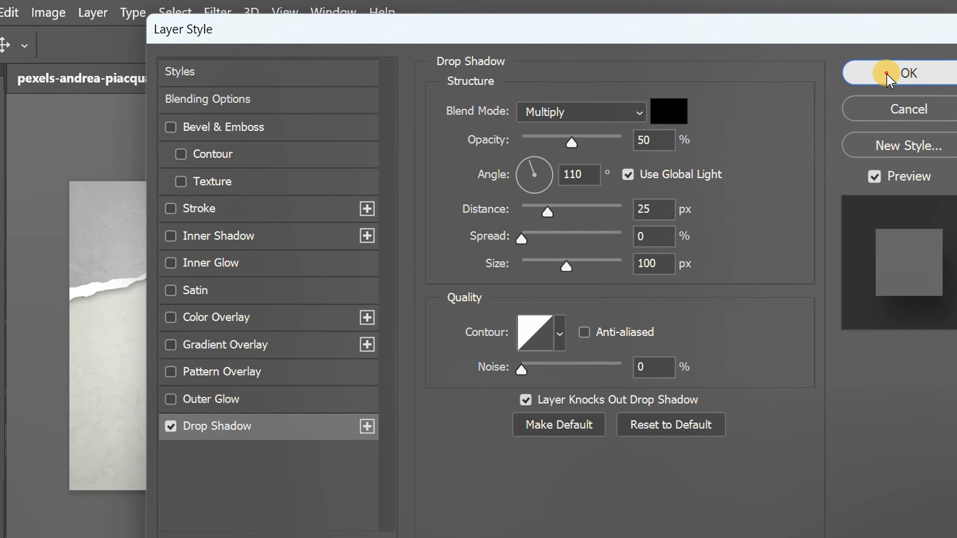
left_click(909, 72)
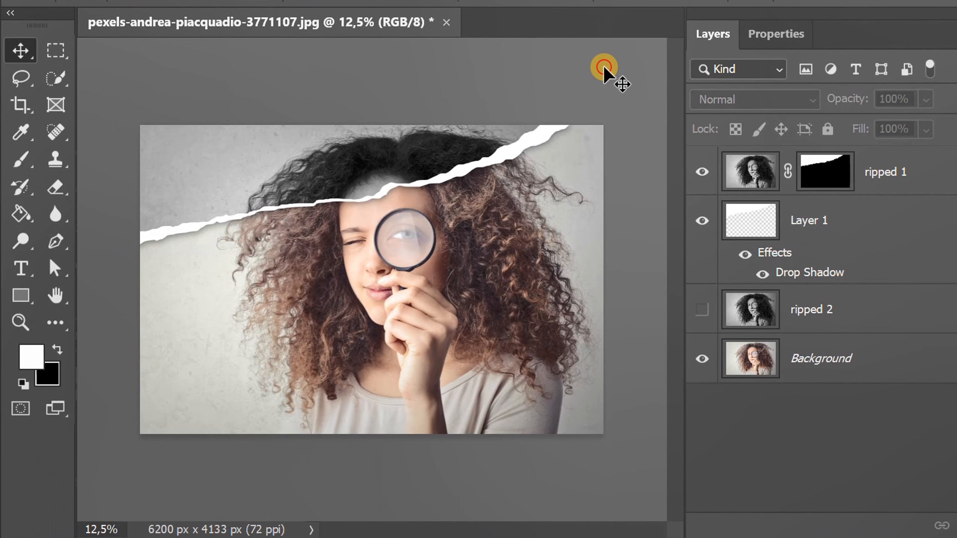
Group ripped 1 and its white edge layer into a group named 'ripped 1'.
left_click(750, 171)
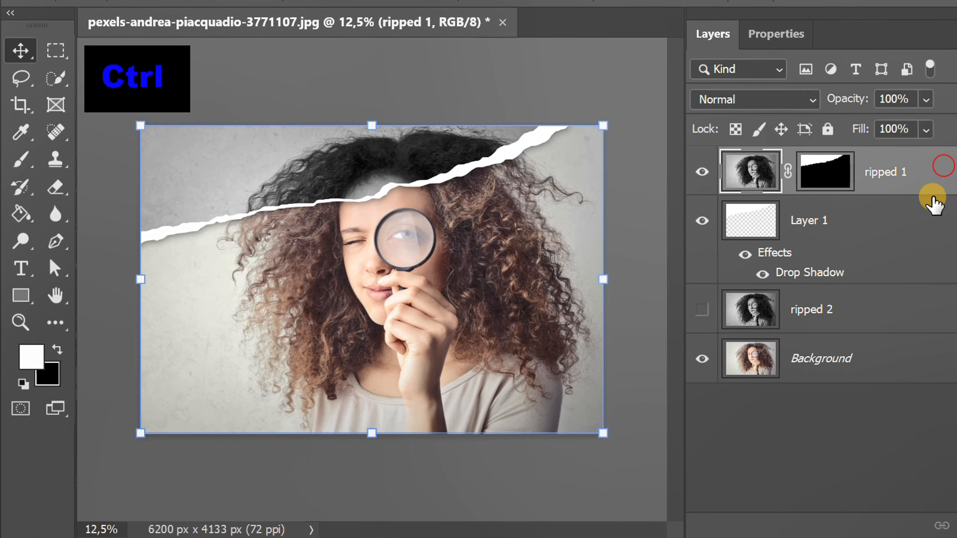
right_click(885, 171)
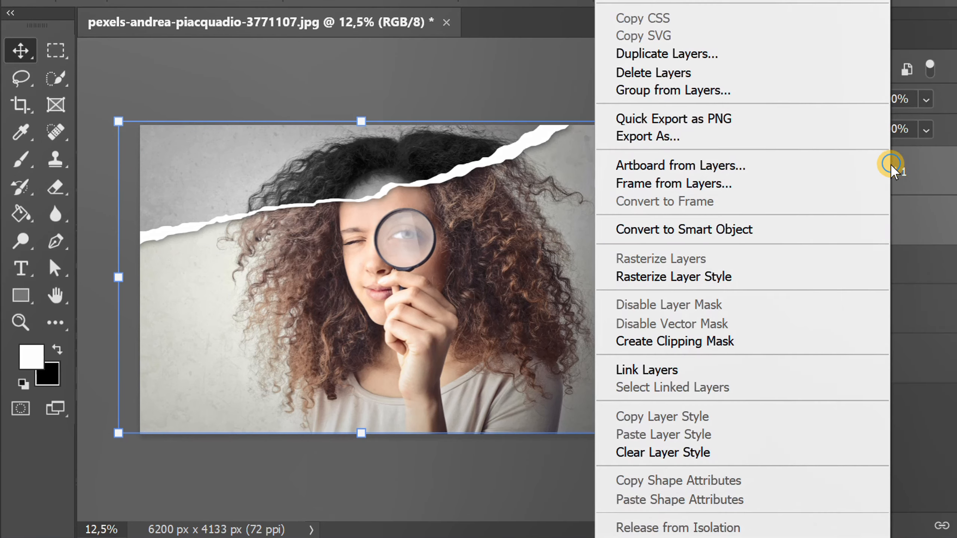
left_click(673, 90)
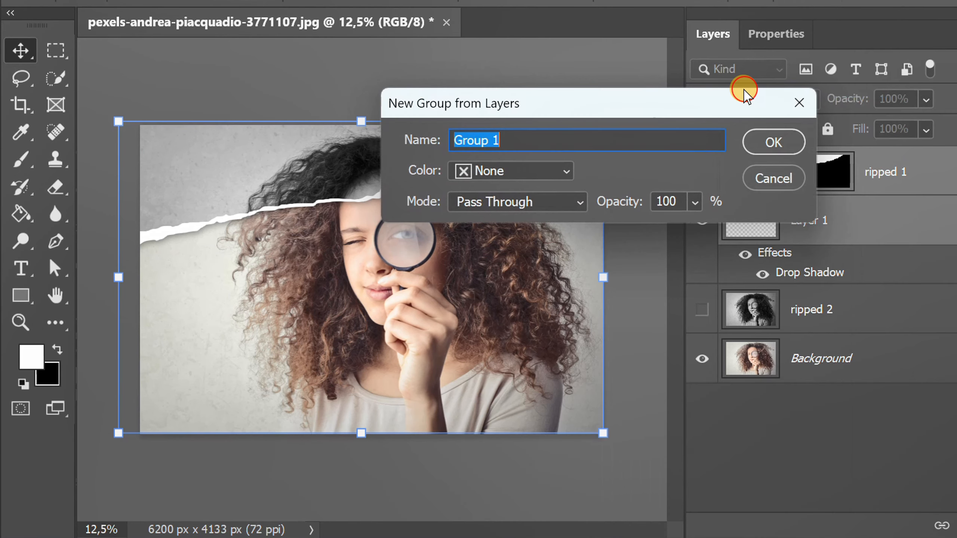
type("ripped")
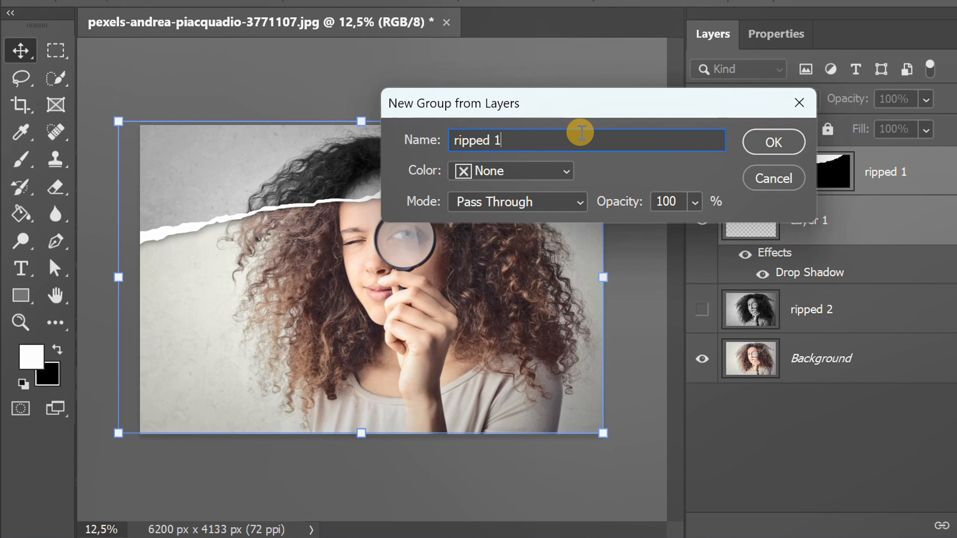
left_click(773, 142)
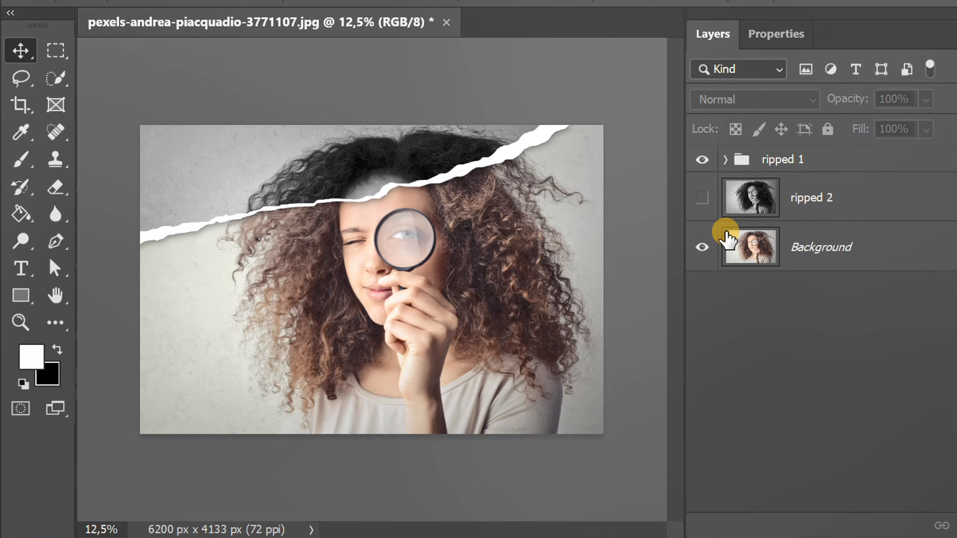
Show ripped 2 and outline a jagged Lasso tear across the lower face.
left_click(702, 197)
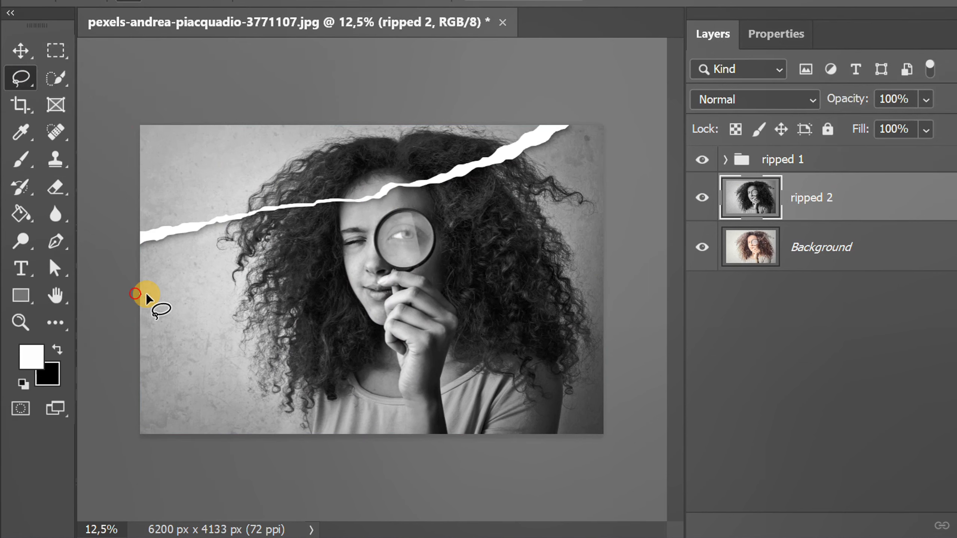
left_click_drag(141, 293, 411, 277)
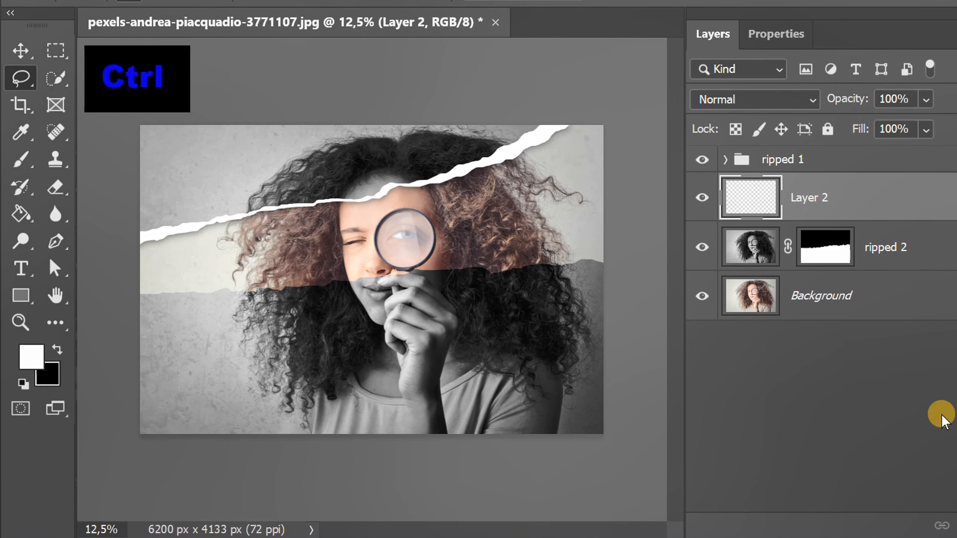
Load the ripped 2 mask as a selection and fill it with white on the empty layer.
left_click(824, 246)
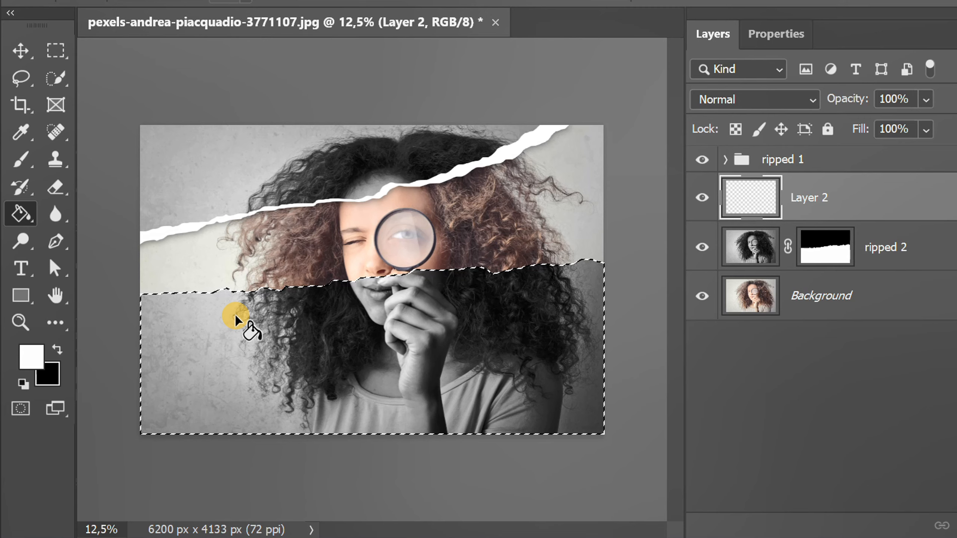
left_click(250, 324)
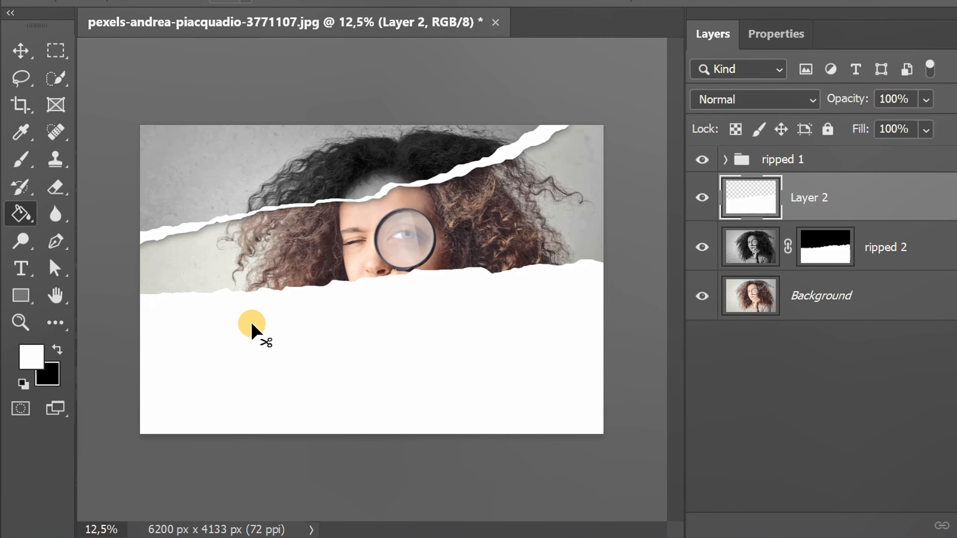
left_click(21, 50)
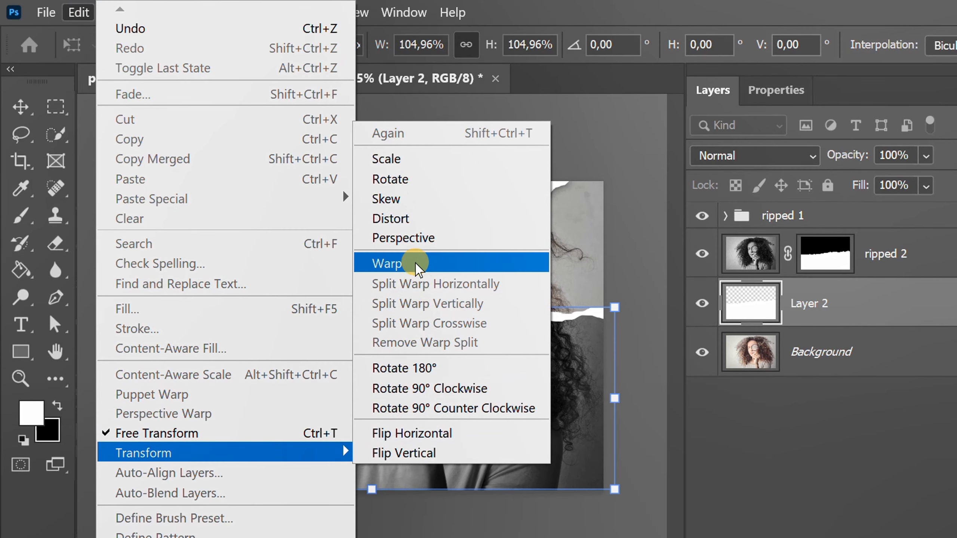
Warp the white fill under ripped 2 so its edge bends along the lower tear.
left_click(385, 263)
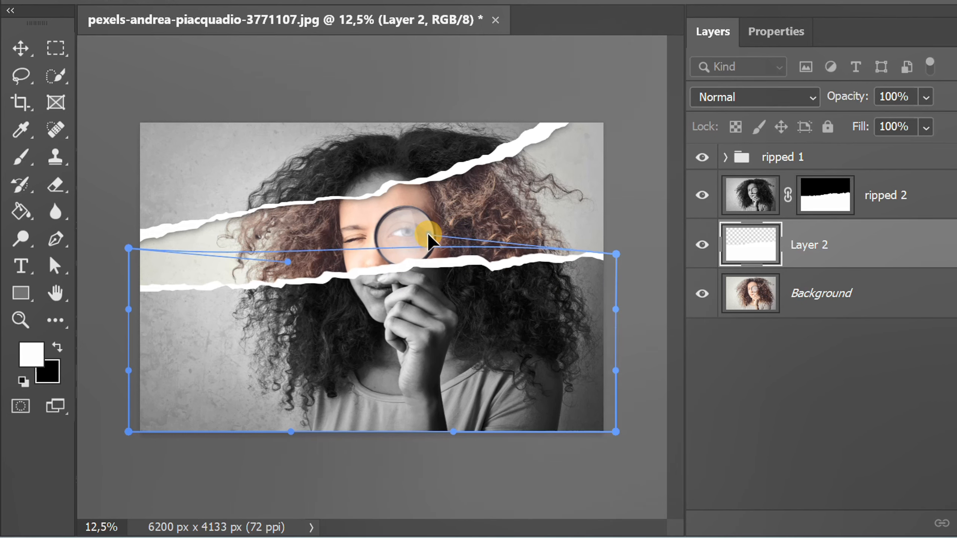
left_click_drag(427, 237, 299, 284)
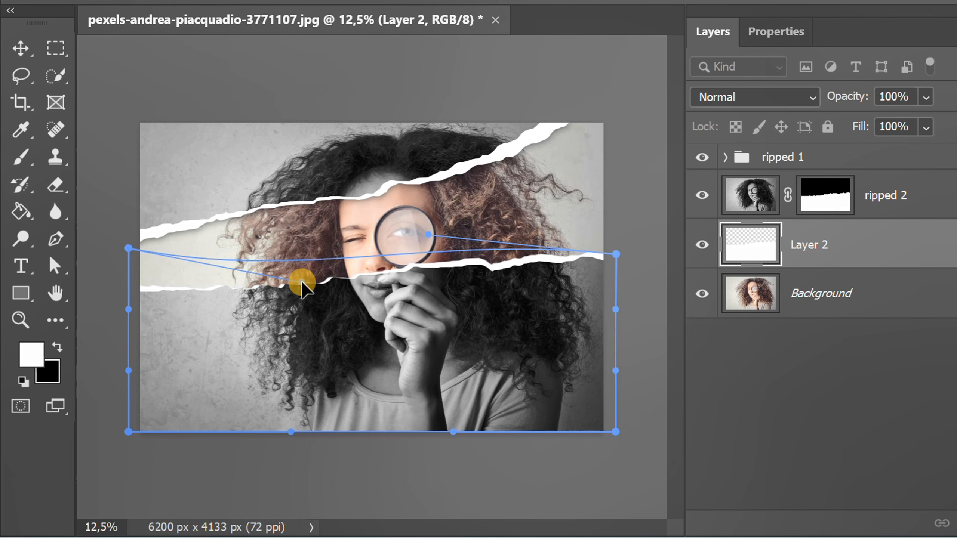
left_click_drag(299, 281, 409, 237)
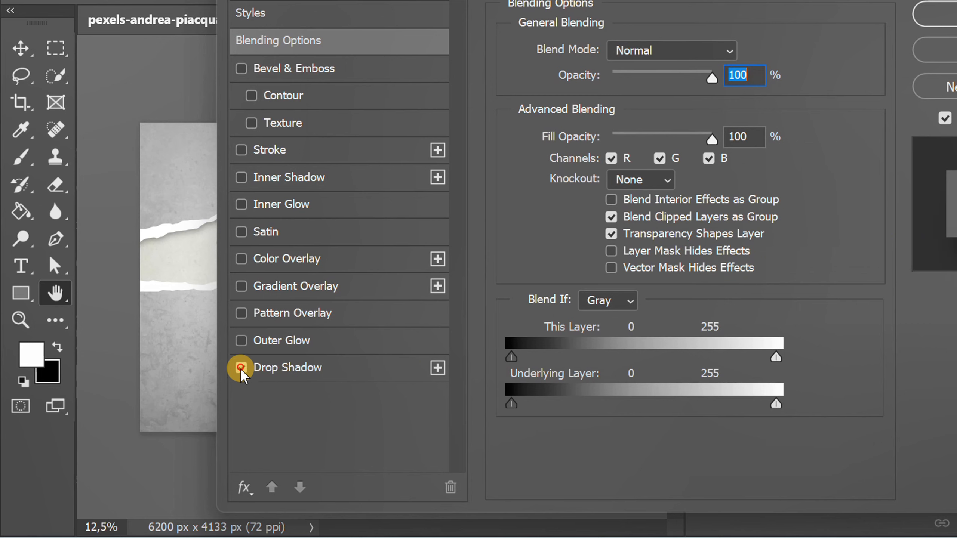
Add a drop shadow to the lower white edge at -80° angle and about 35% opacity.
left_click(240, 367)
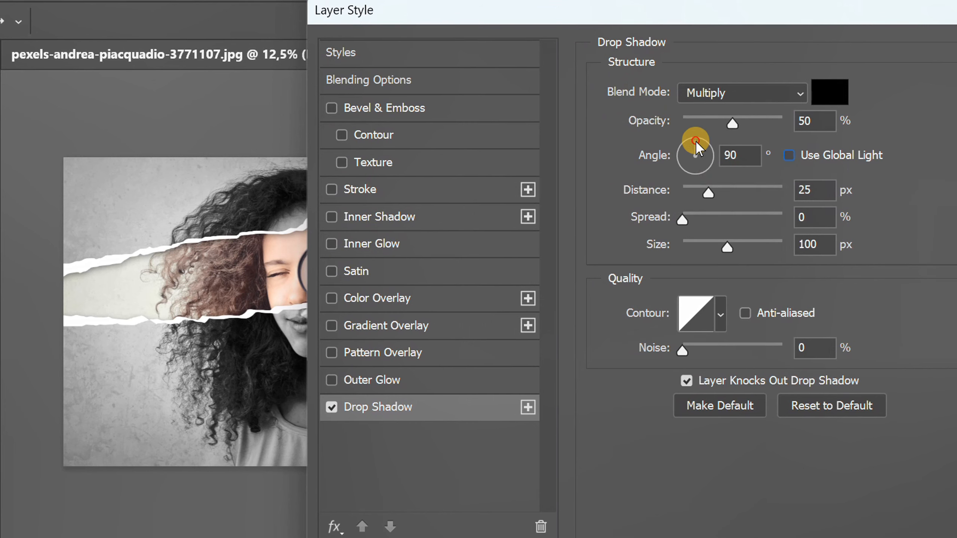
left_click_drag(695, 141, 702, 178)
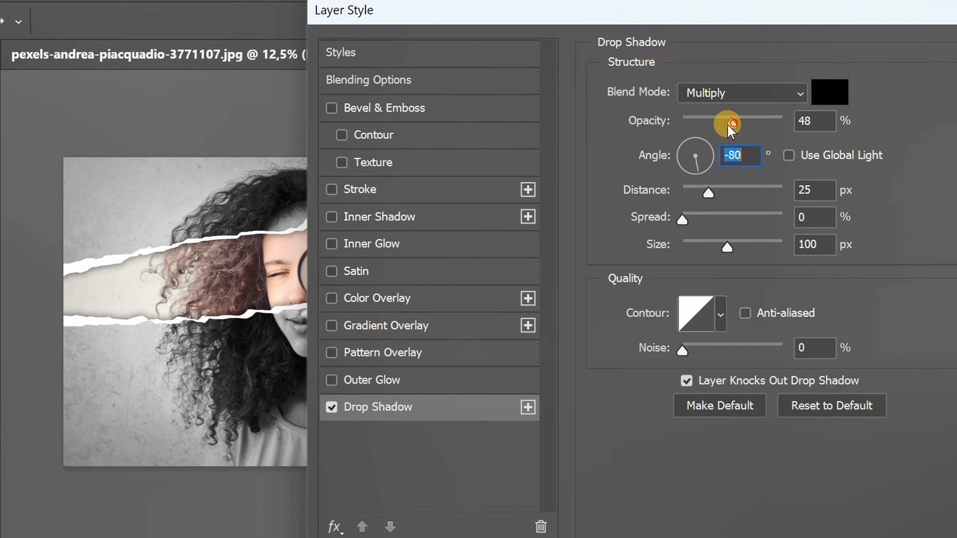
left_click_drag(726, 121, 708, 127)
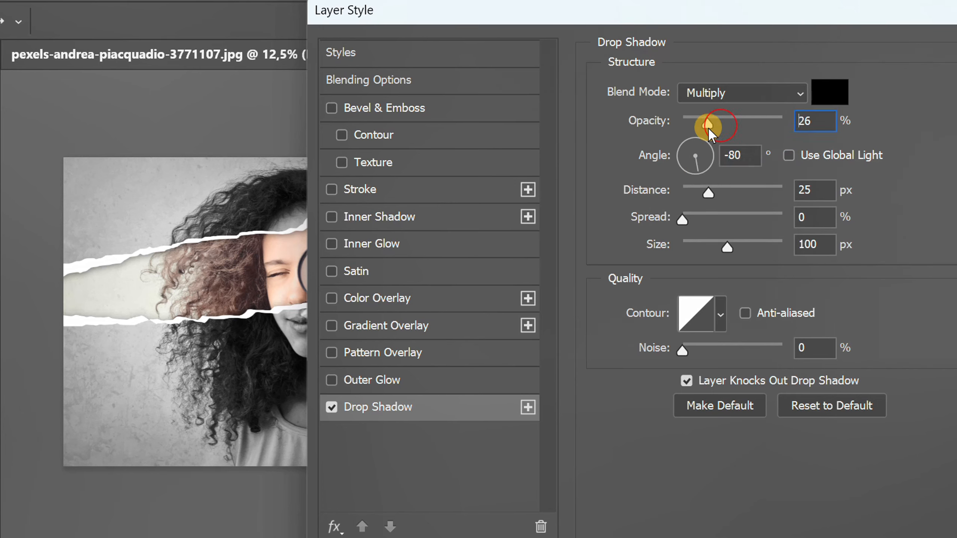
left_click_drag(708, 125, 716, 125)
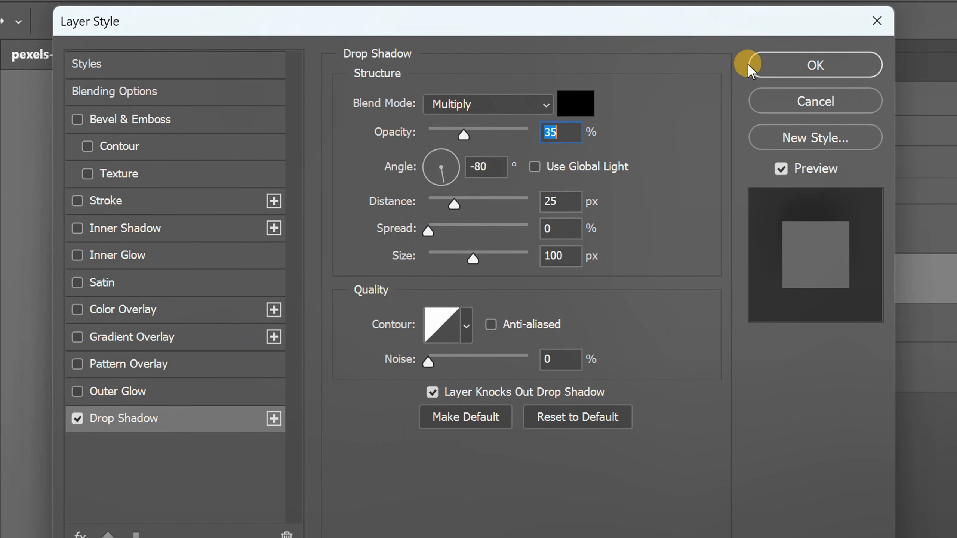
left_click(814, 66)
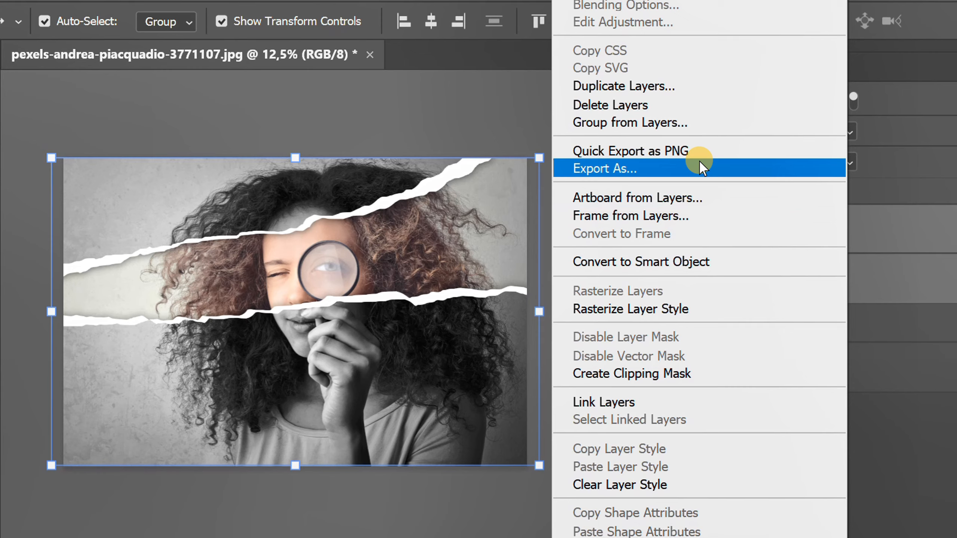
Group ripped 2 with its white edge layer as 'ripped 2' and fit the image on screen.
left_click(630, 122)
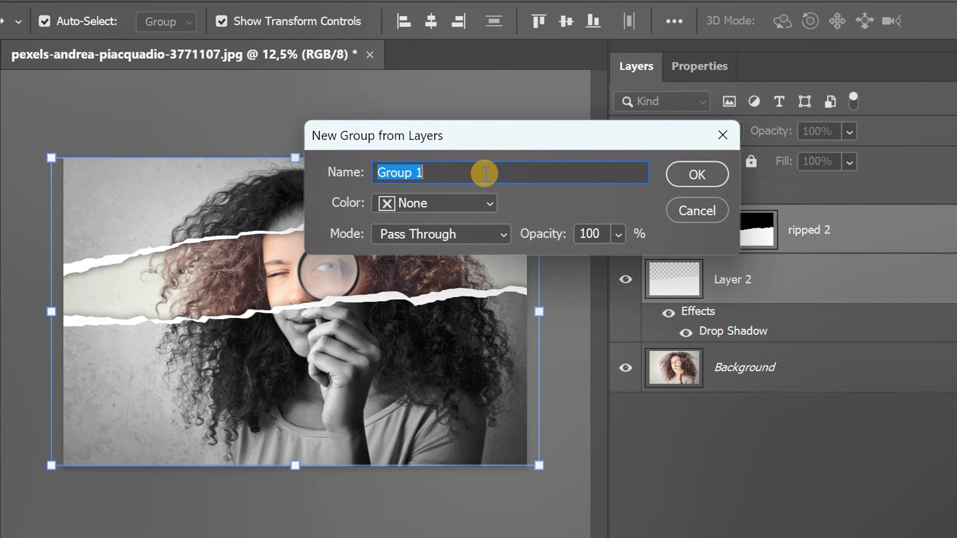
type("ripped")
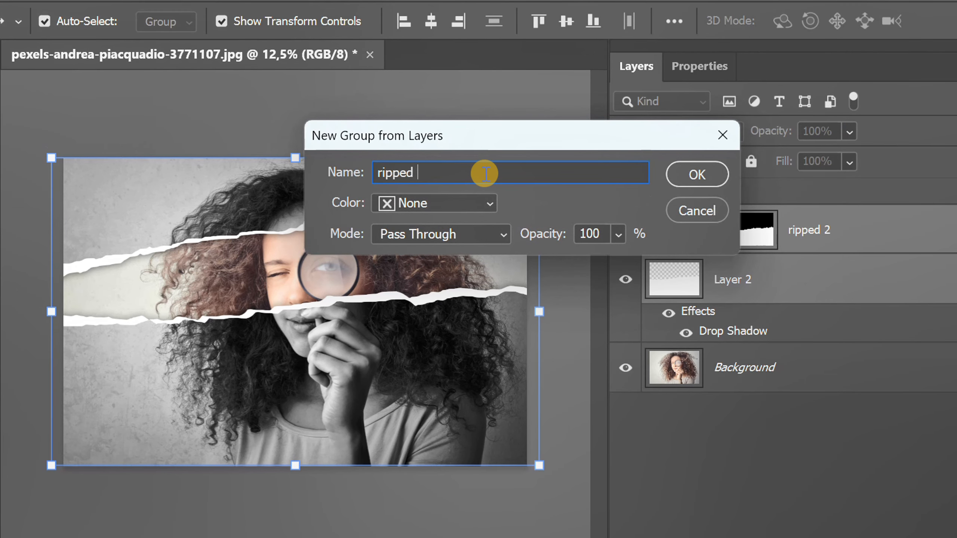
left_click(696, 174)
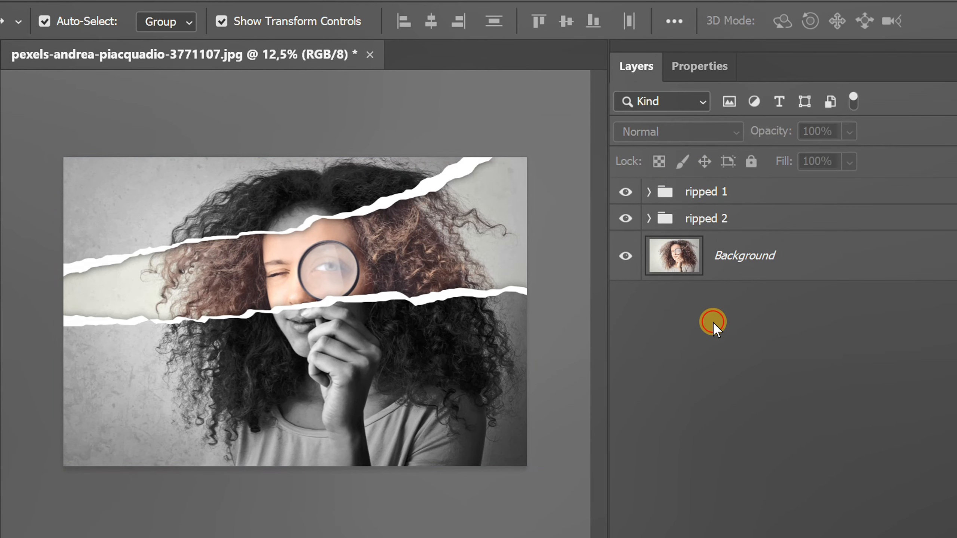
key("ctrl+0")
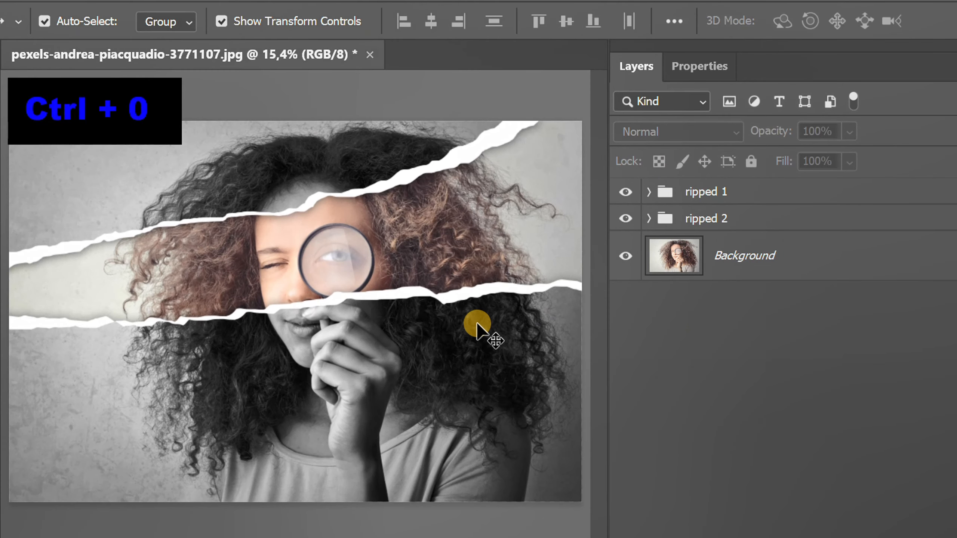